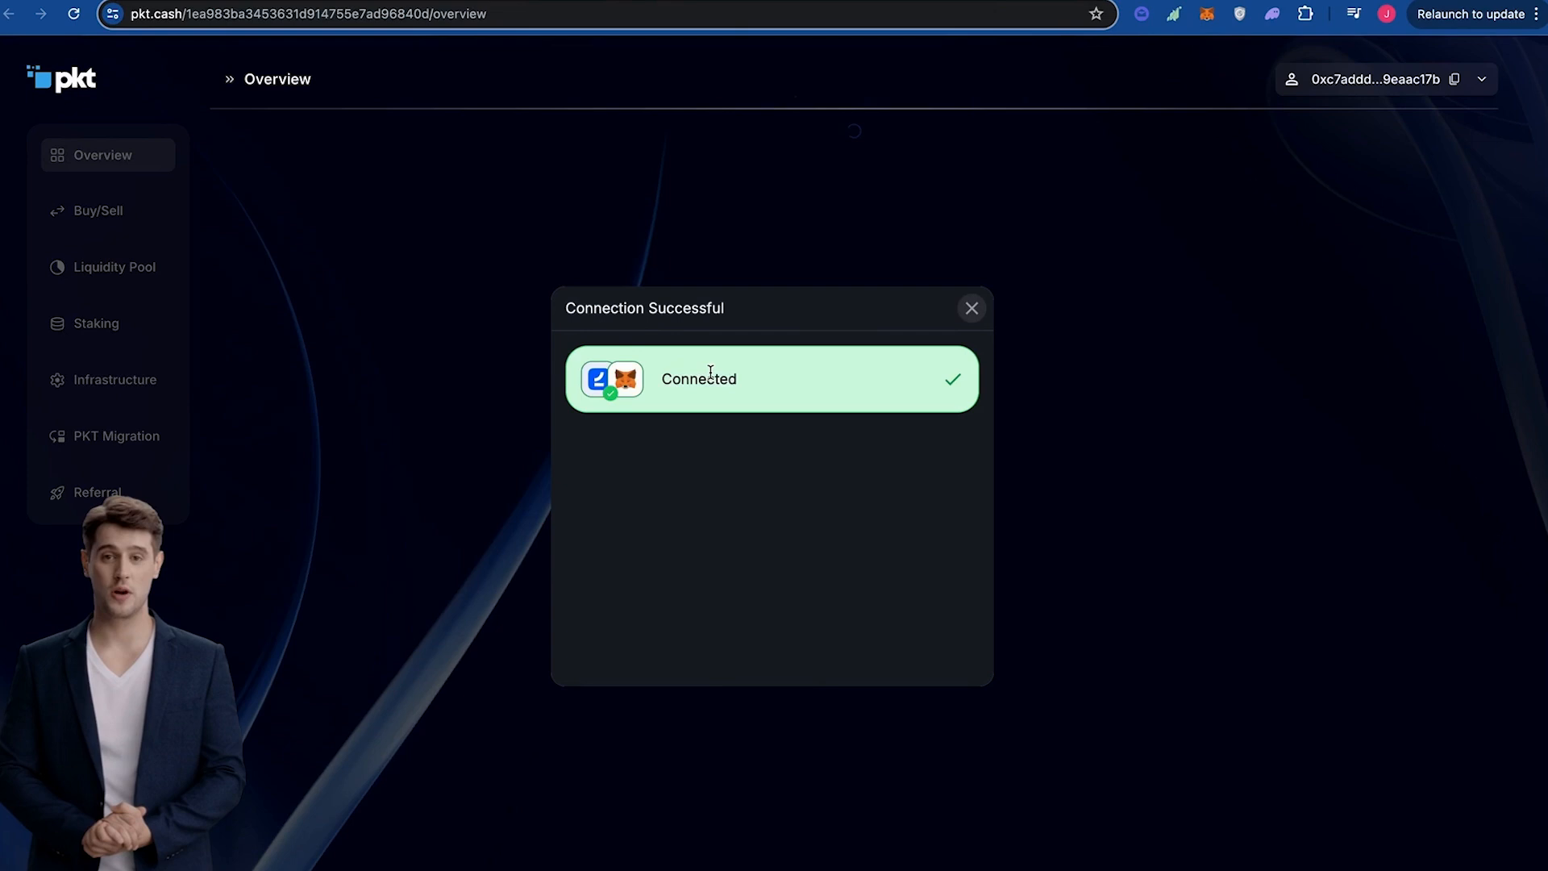
# Dismiss the 'Connection Successful' notice after connecting MetaMask
pyautogui.click(971, 308)
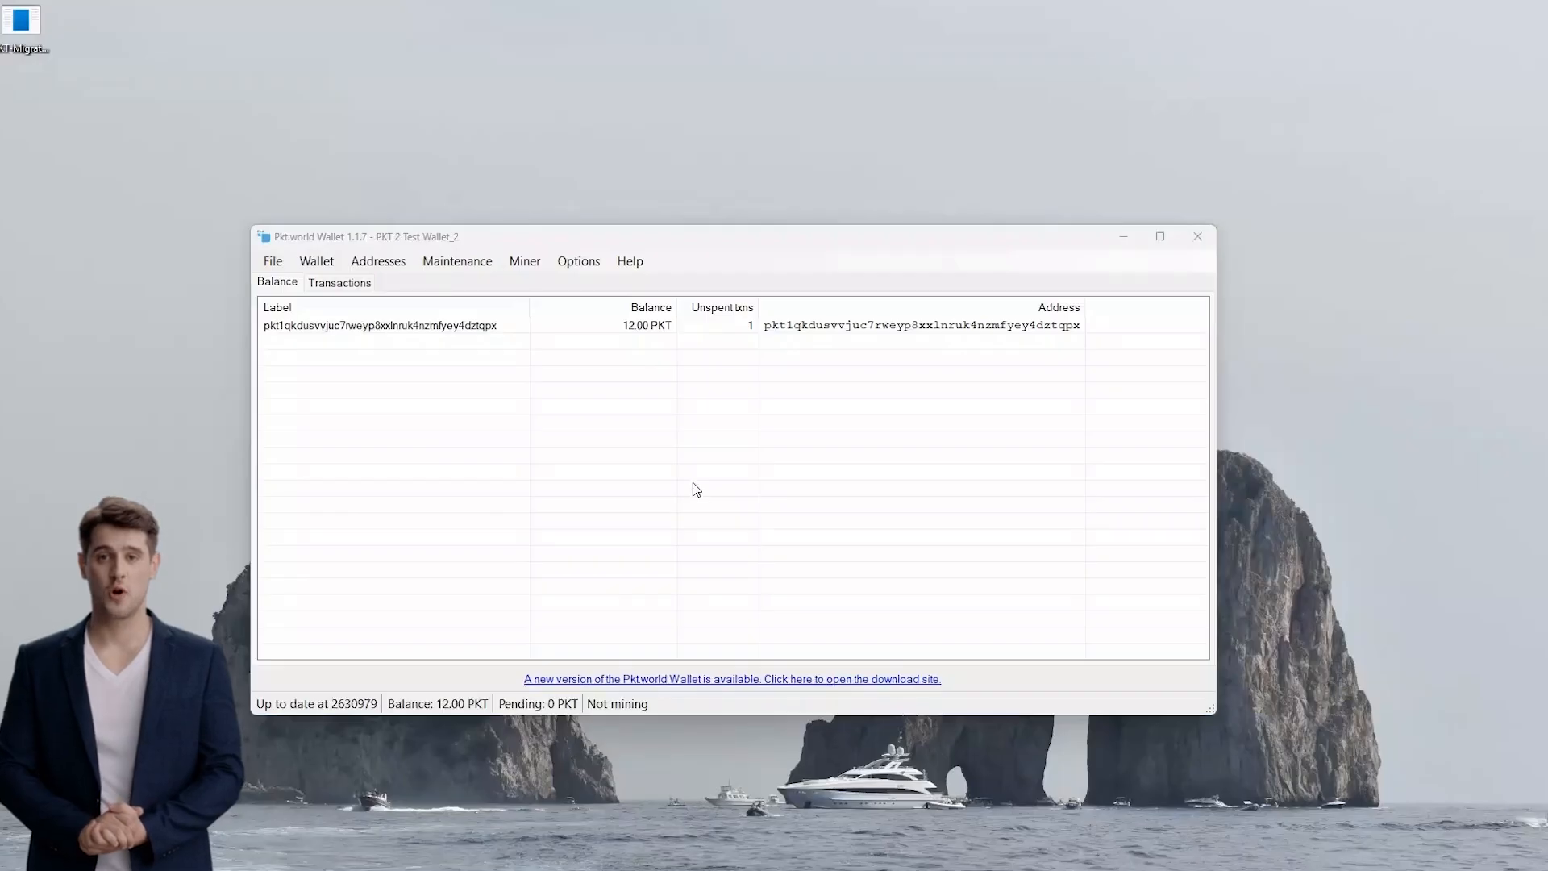
pyautogui.moveTo(597, 394)
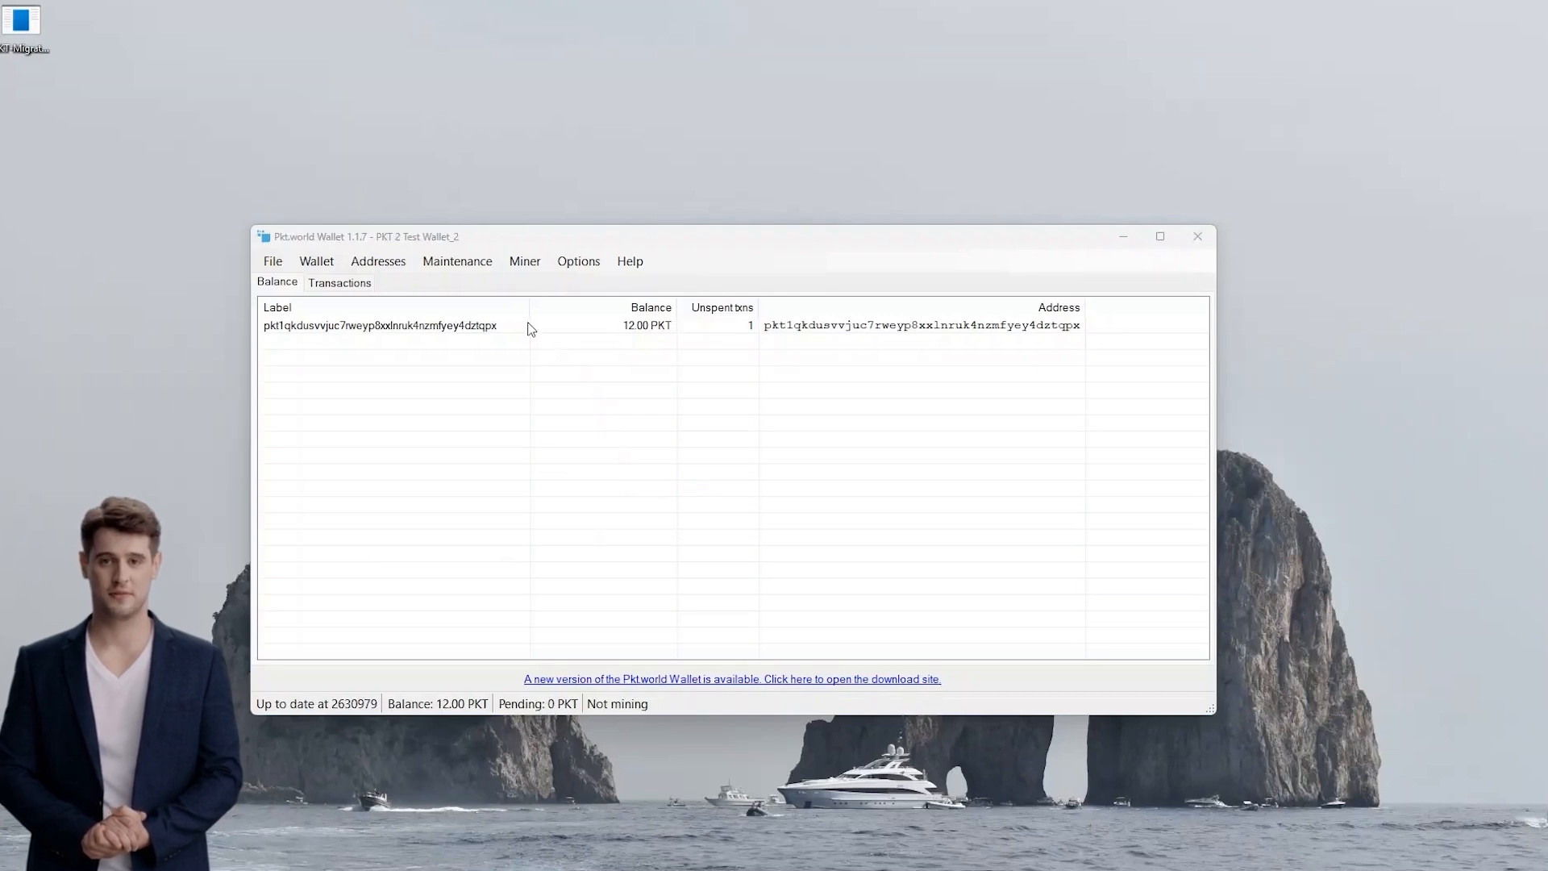
pyautogui.moveTo(575, 335)
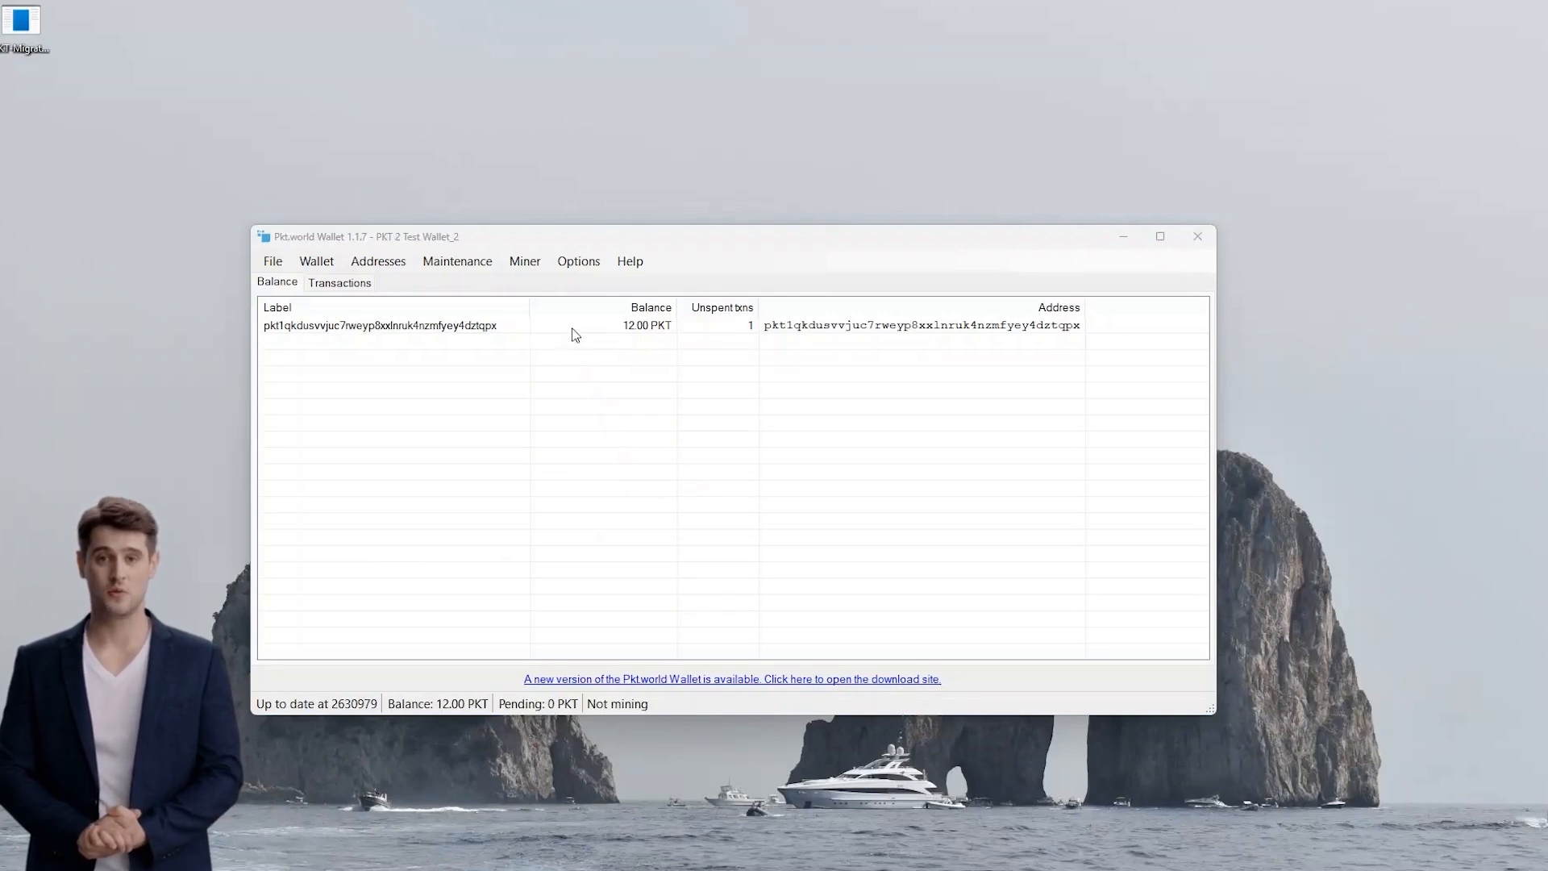
pyautogui.moveTo(567, 326)
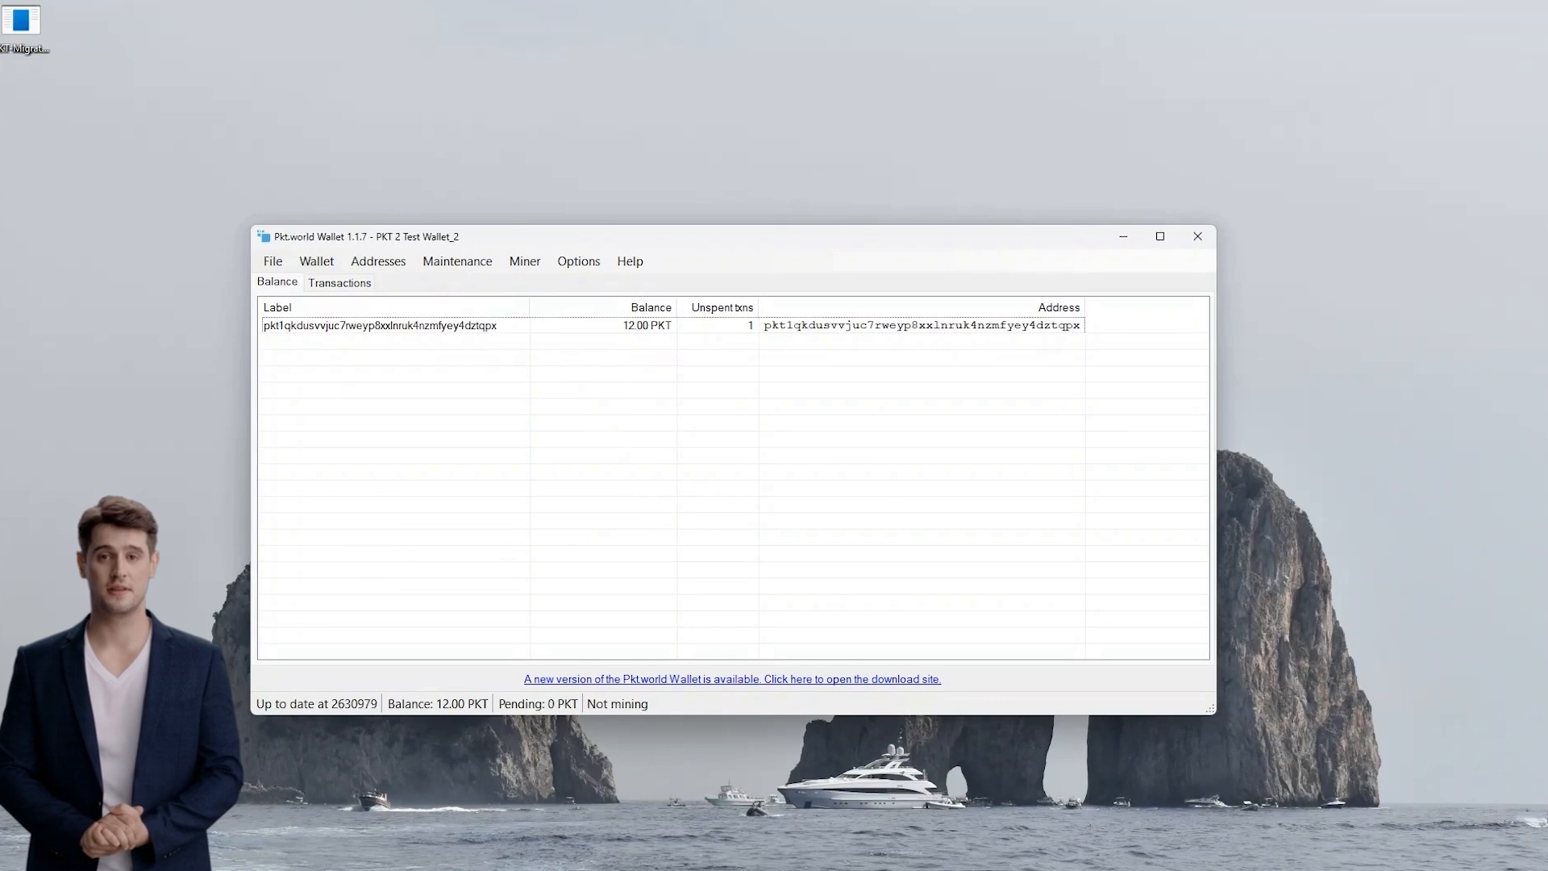
# Choose 'Copy private key for address' for the 12.00 PKT address and confirm with Yes
pyautogui.rightClick(378, 326)
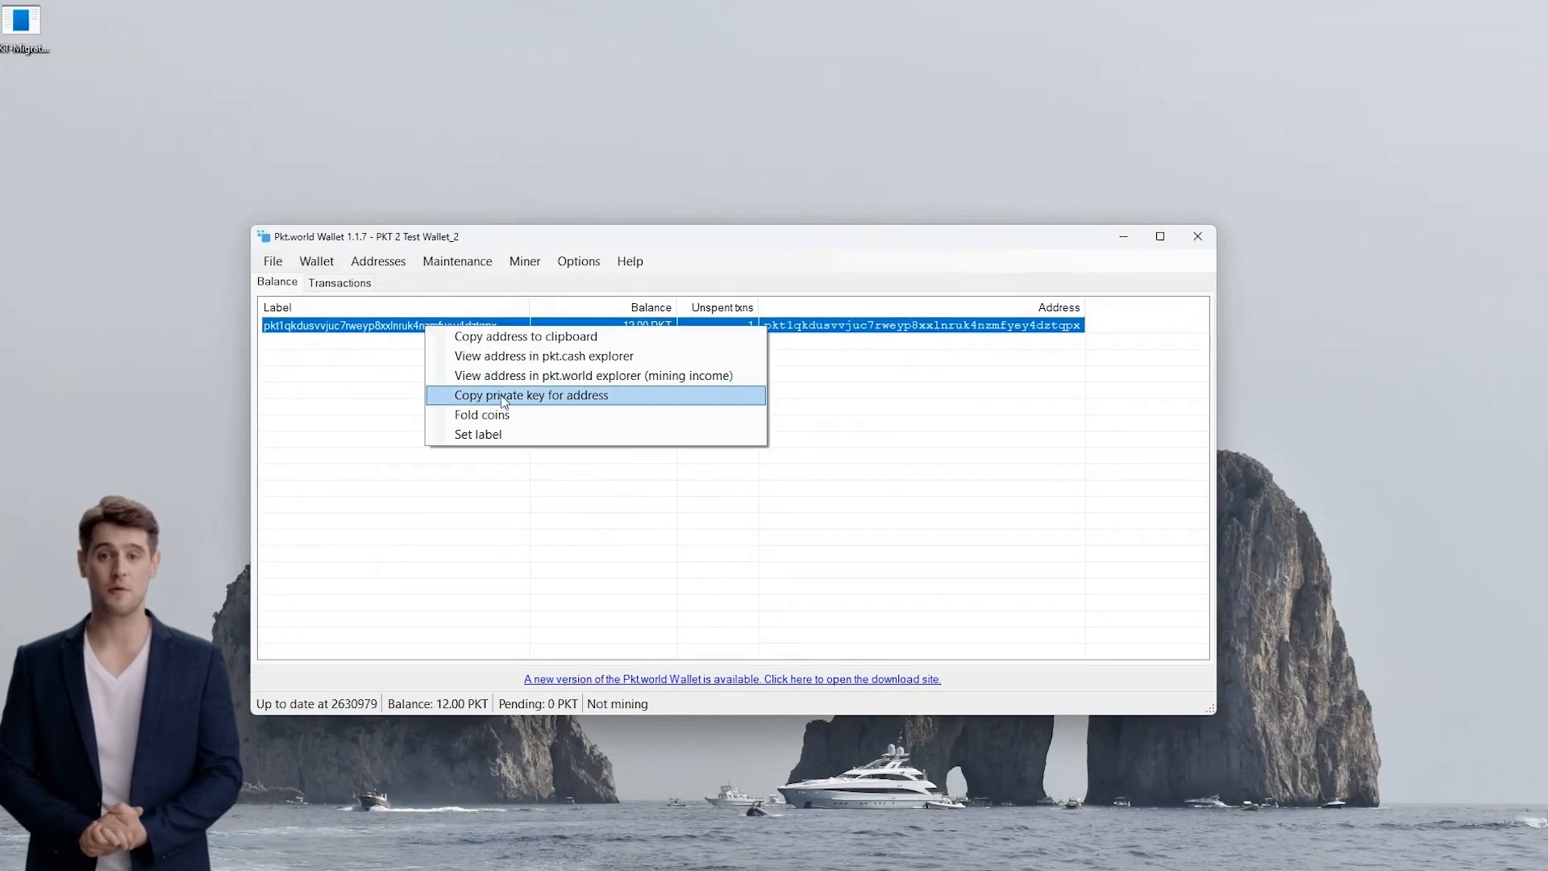
pyautogui.click(530, 395)
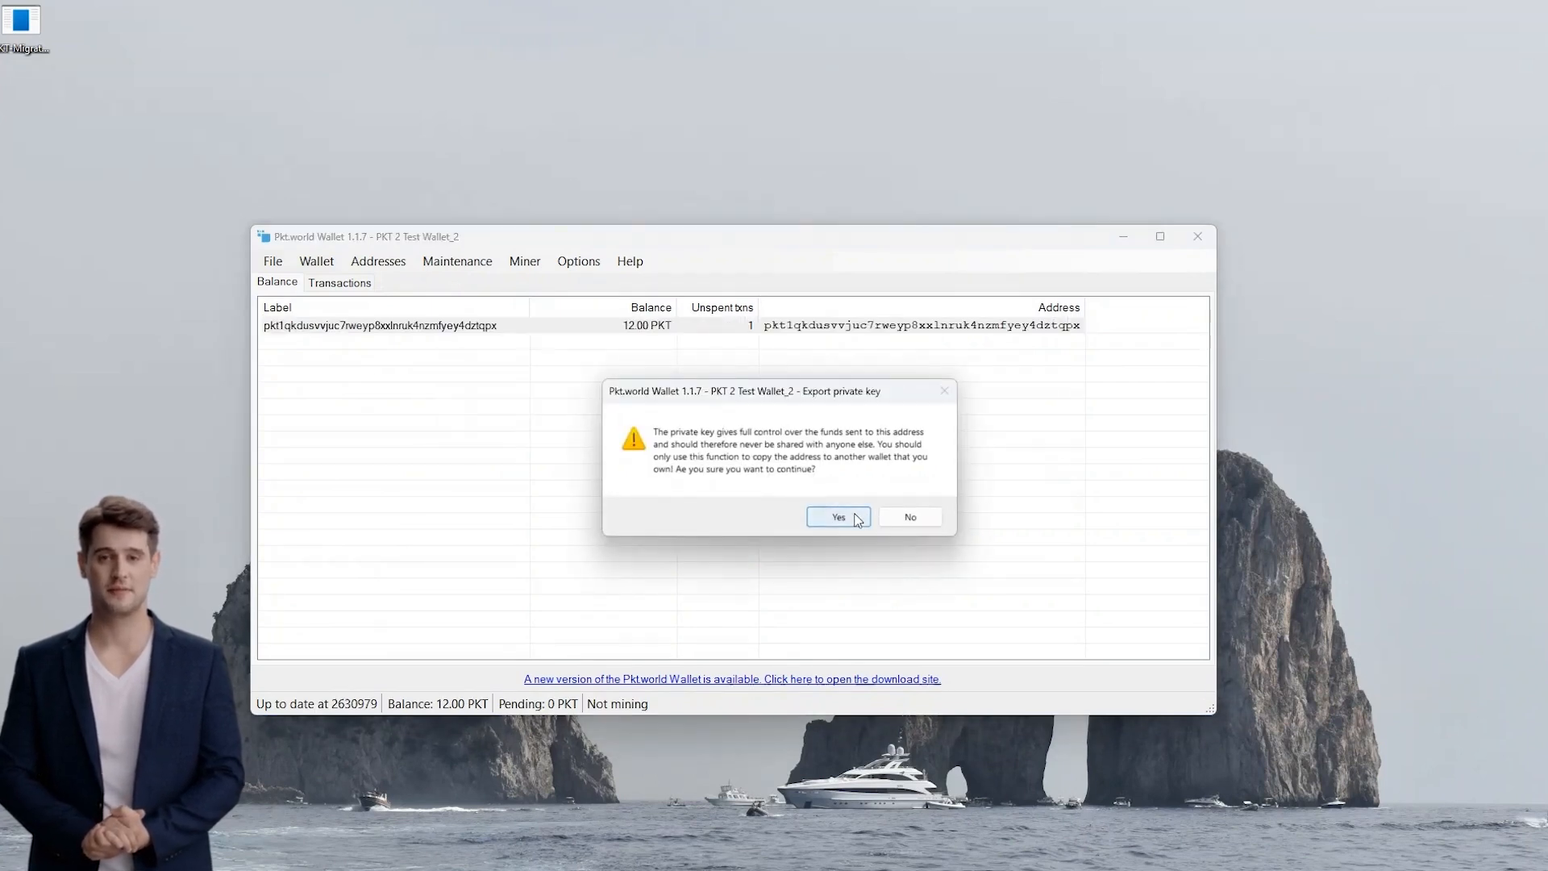
pyautogui.click(839, 516)
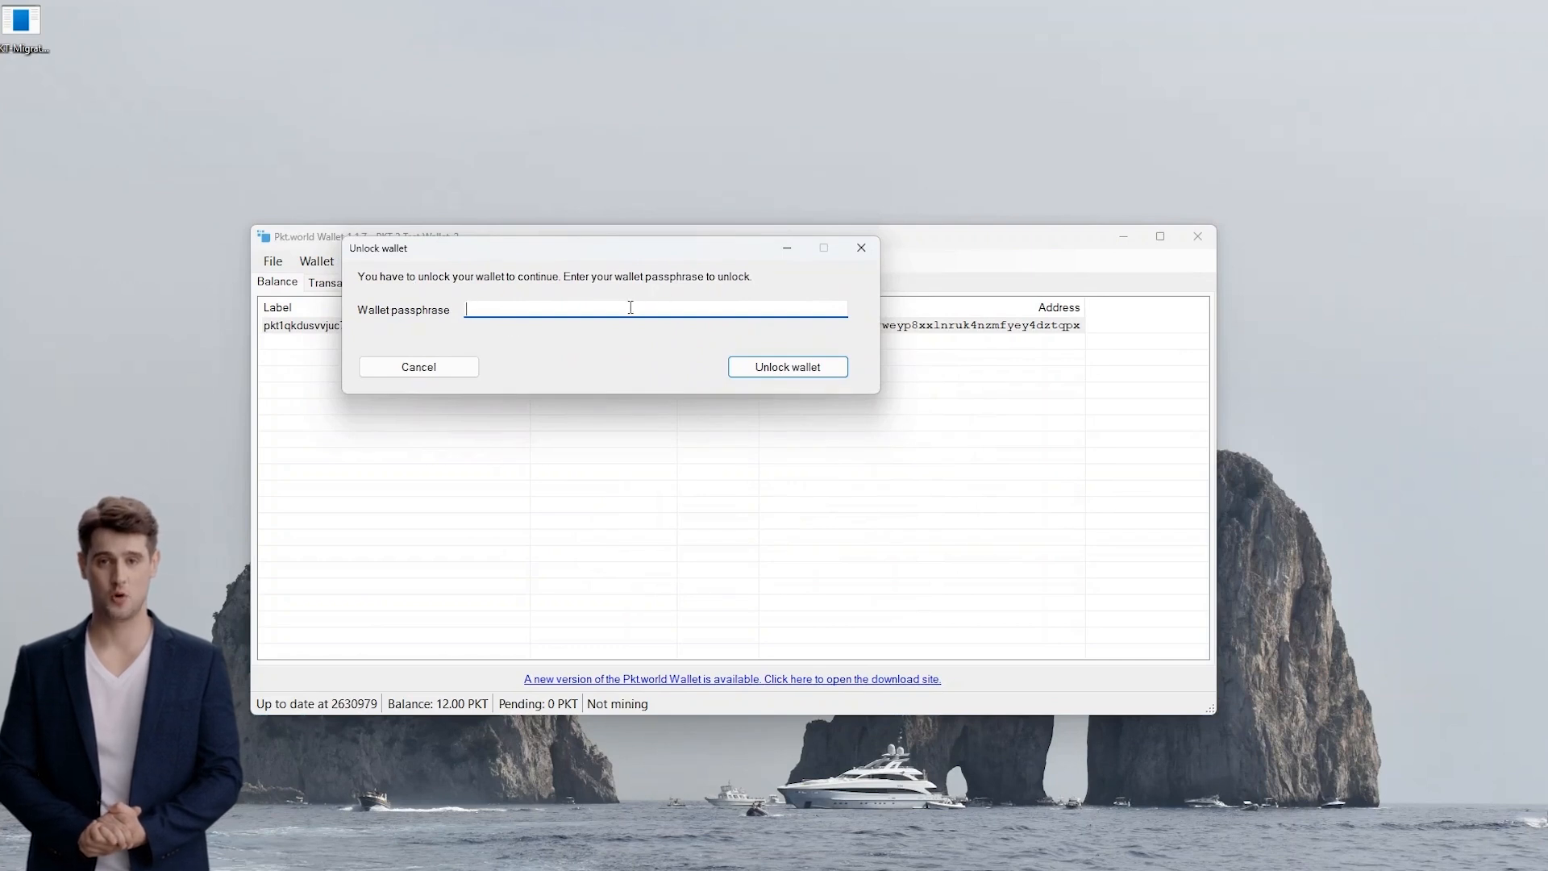
# Unlock the wallet with the passphrase so the private key is copied to the clipboard
pyautogui.write('•••••')
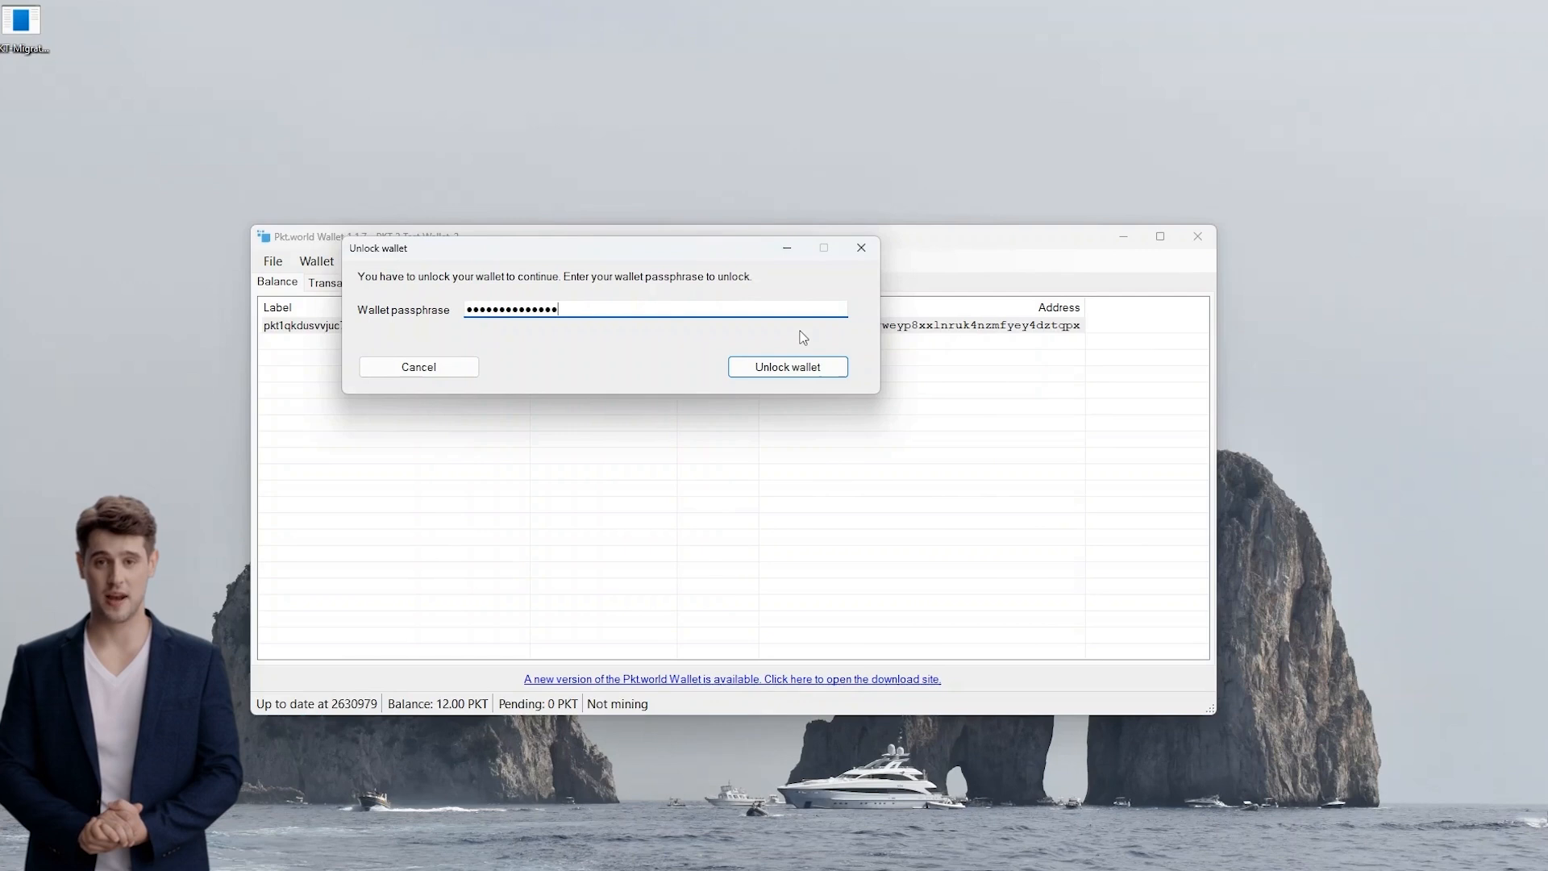
pyautogui.click(787, 366)
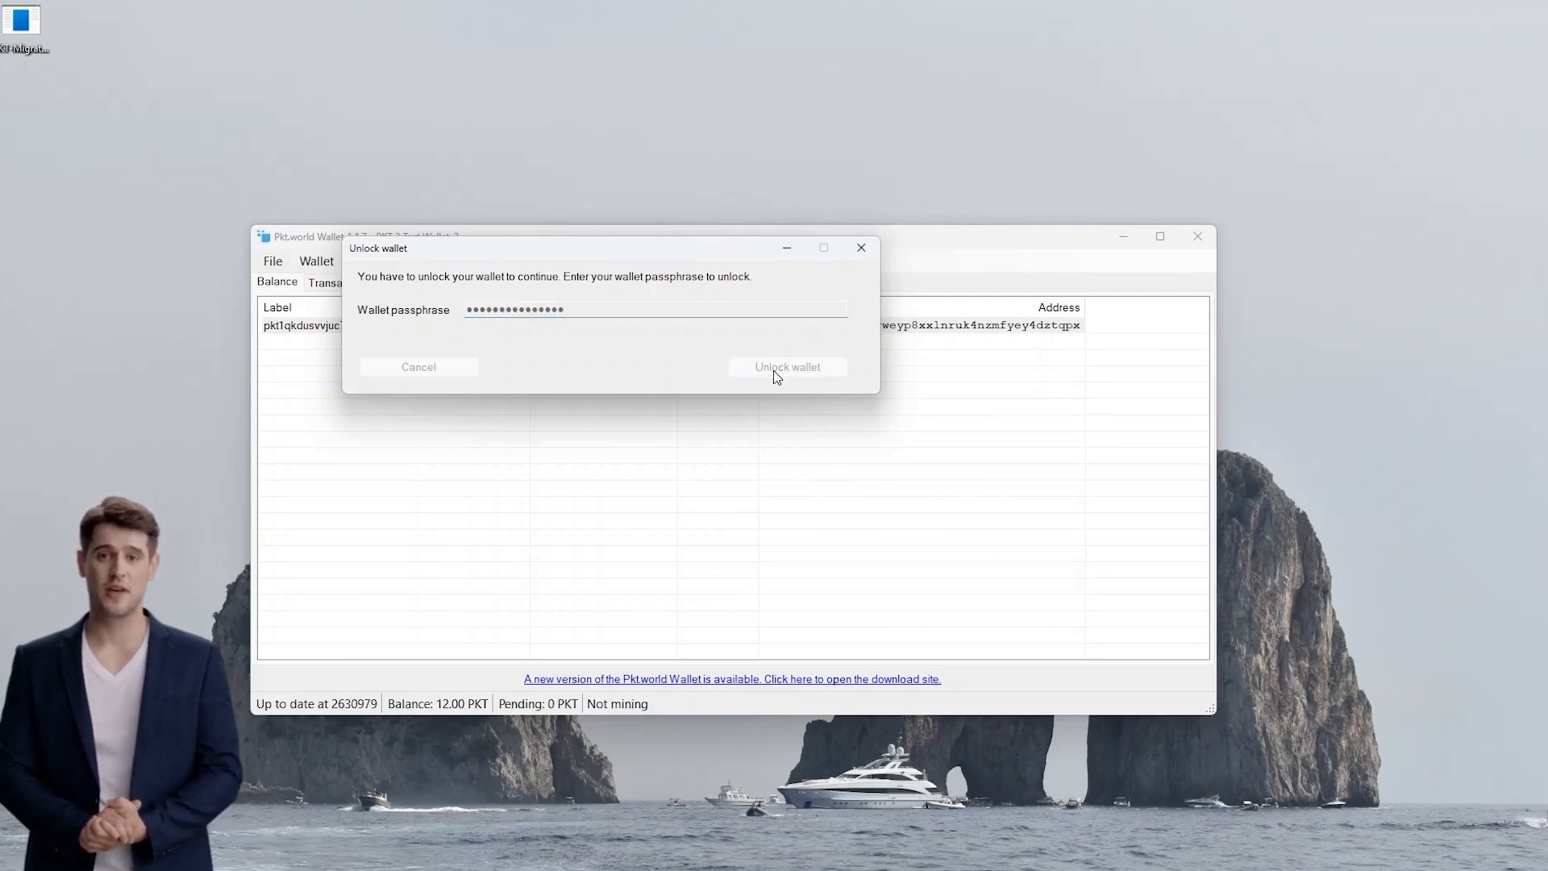
pyautogui.click(787, 368)
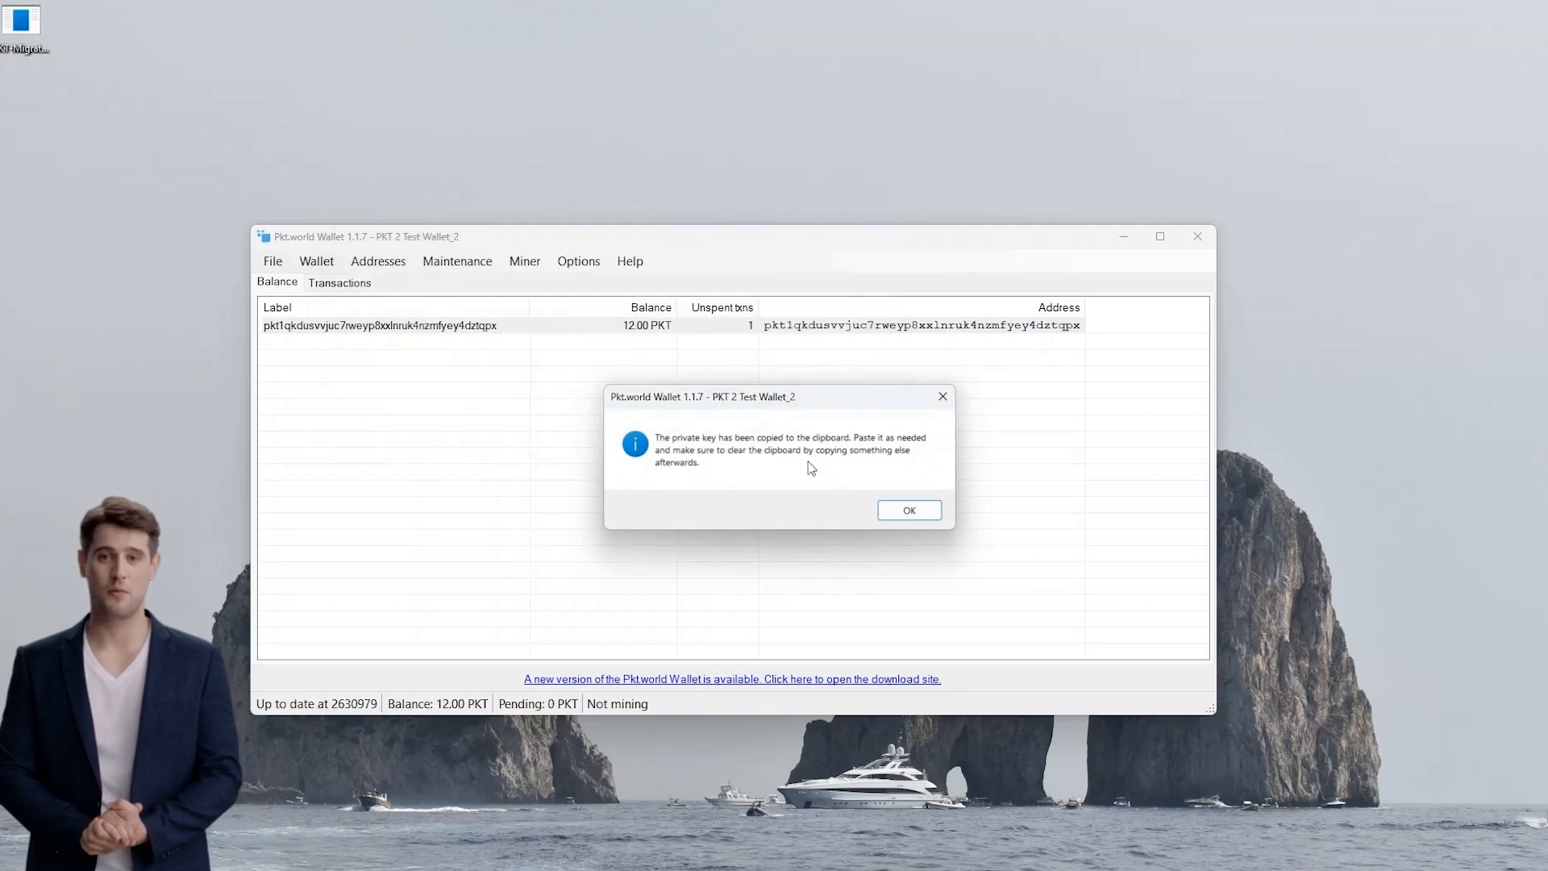
pyautogui.moveTo(736, 442)
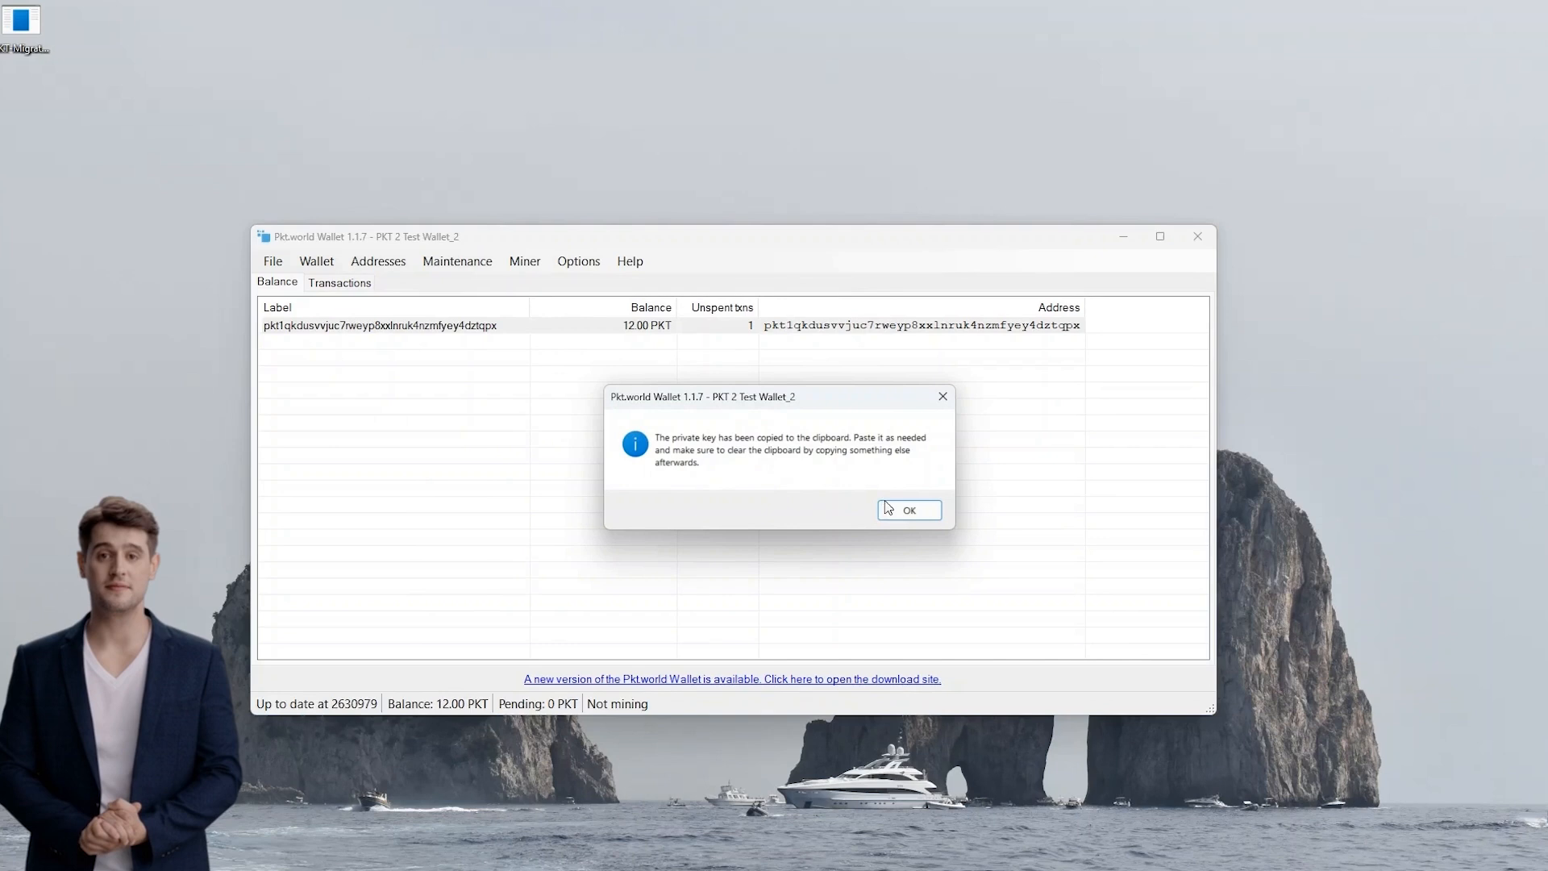
pyautogui.click(910, 510)
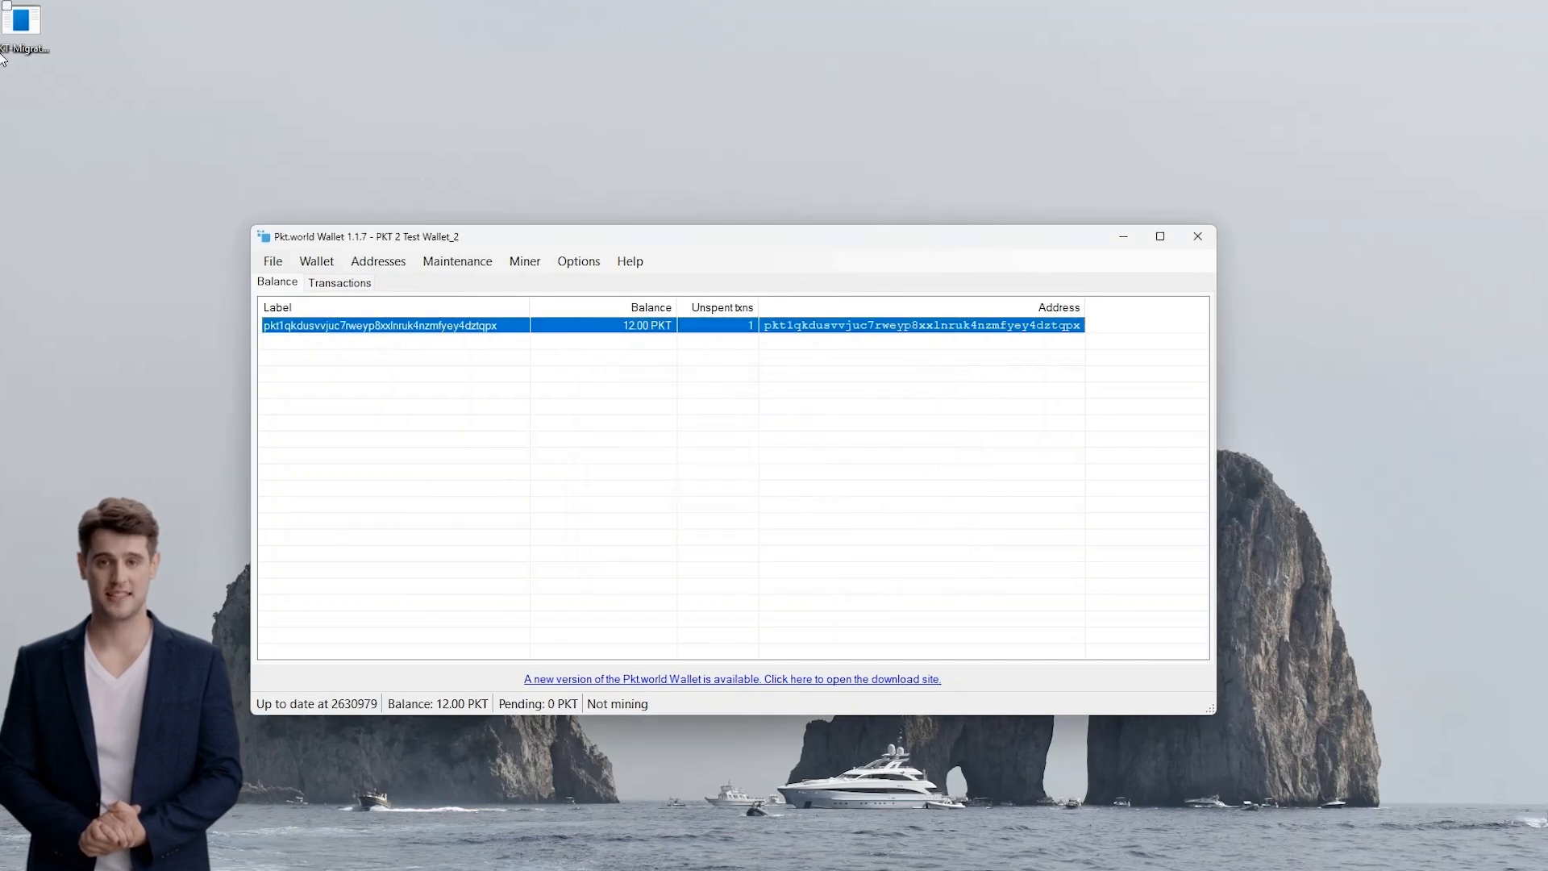
pyautogui.moveTo(35, 31)
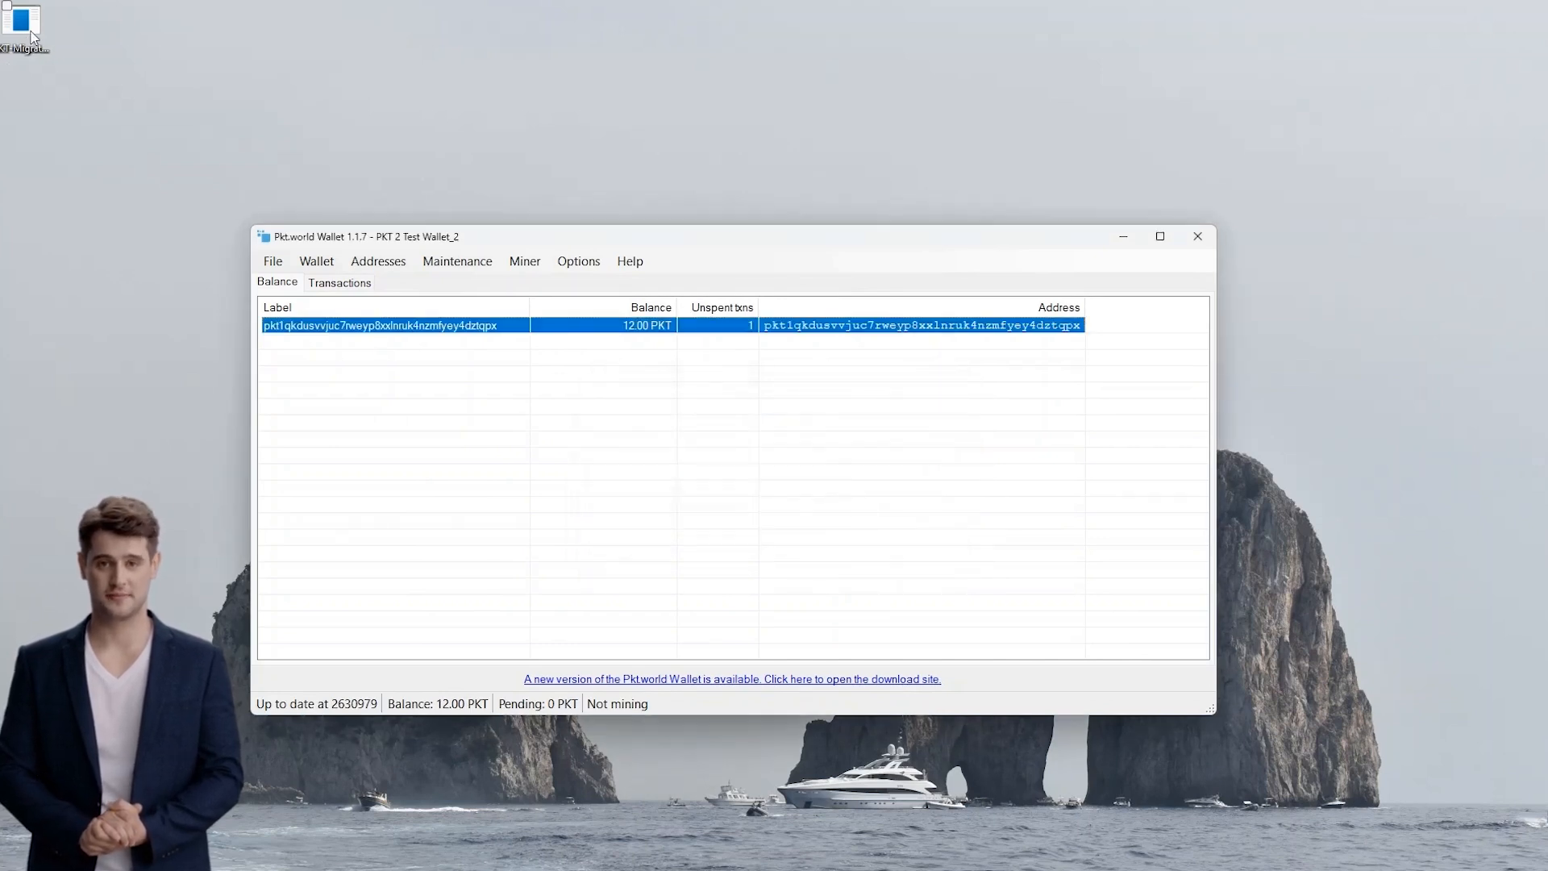
# Launch PKT Migration Signer and paste the legacy private key, moving on to the Ethereum-style address
pyautogui.doubleClick(26, 21)
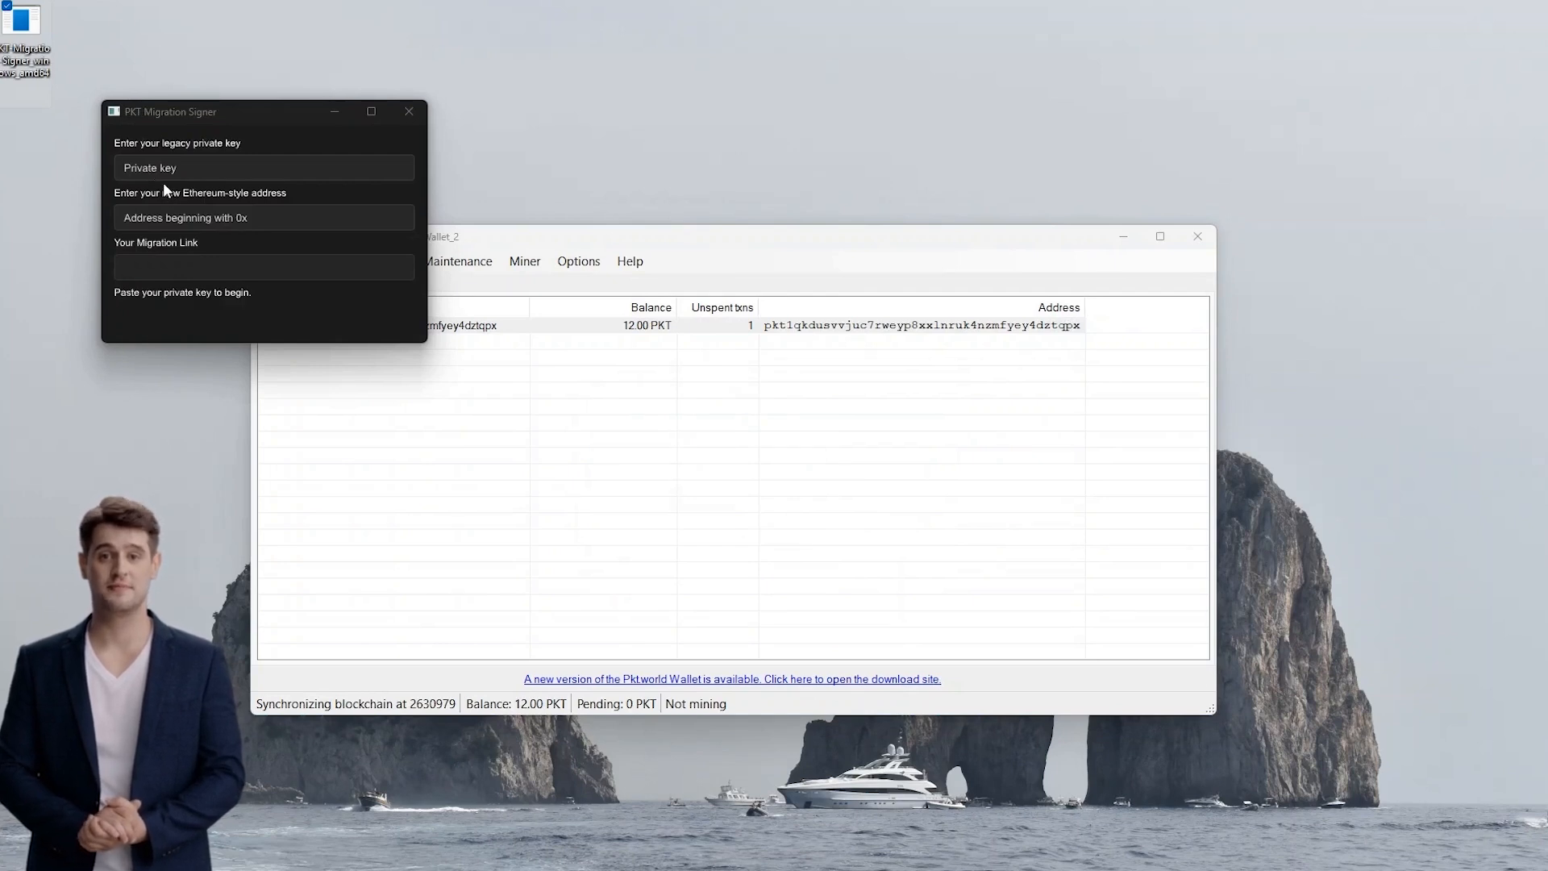
pyautogui.click(264, 168)
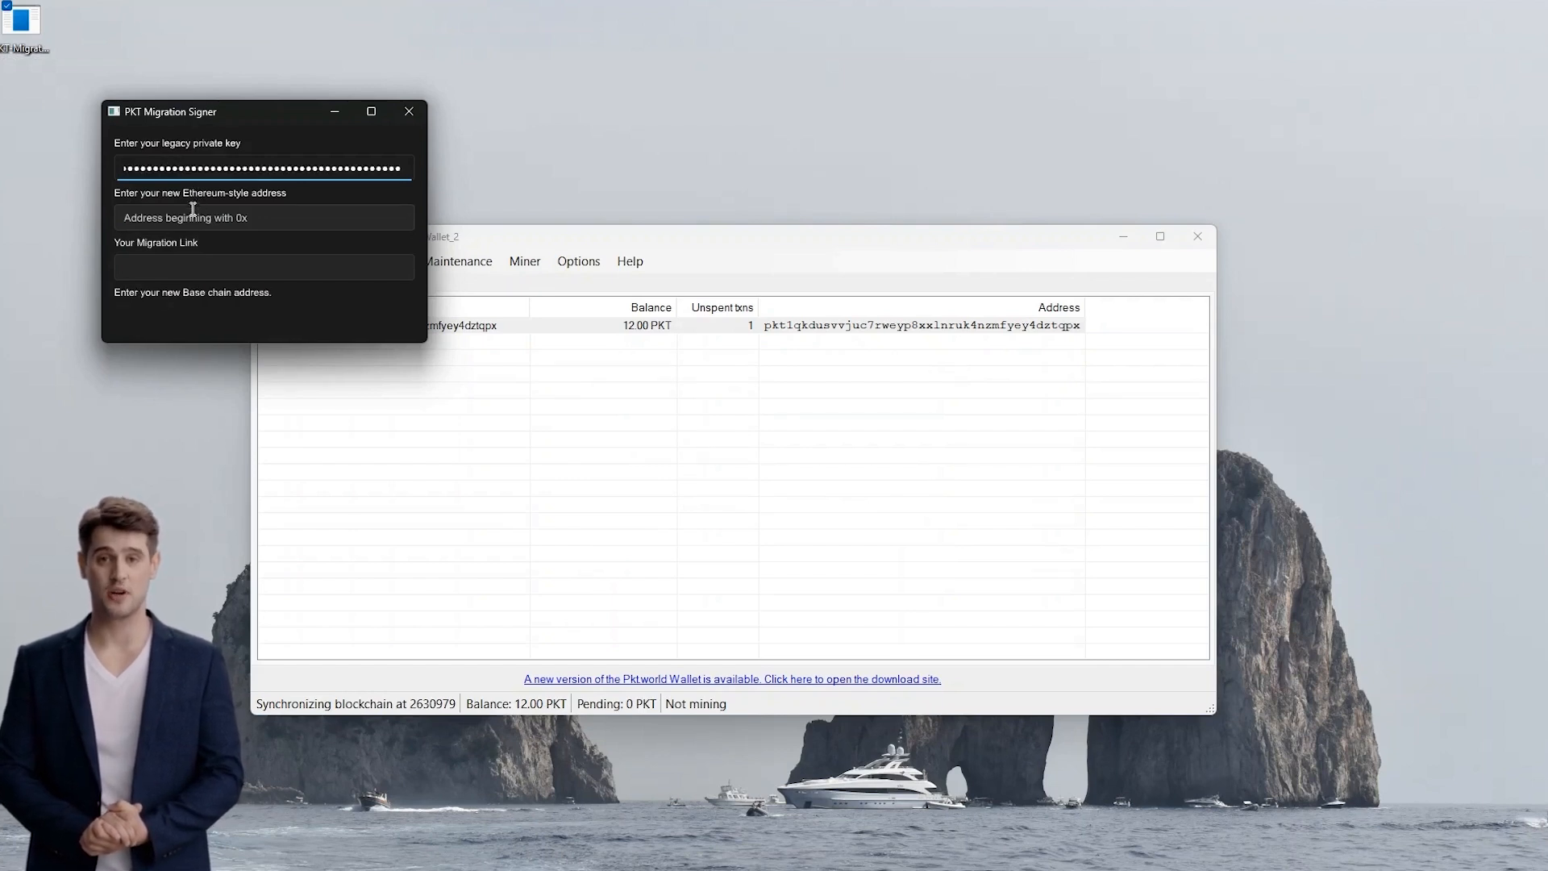
pyautogui.click(265, 218)
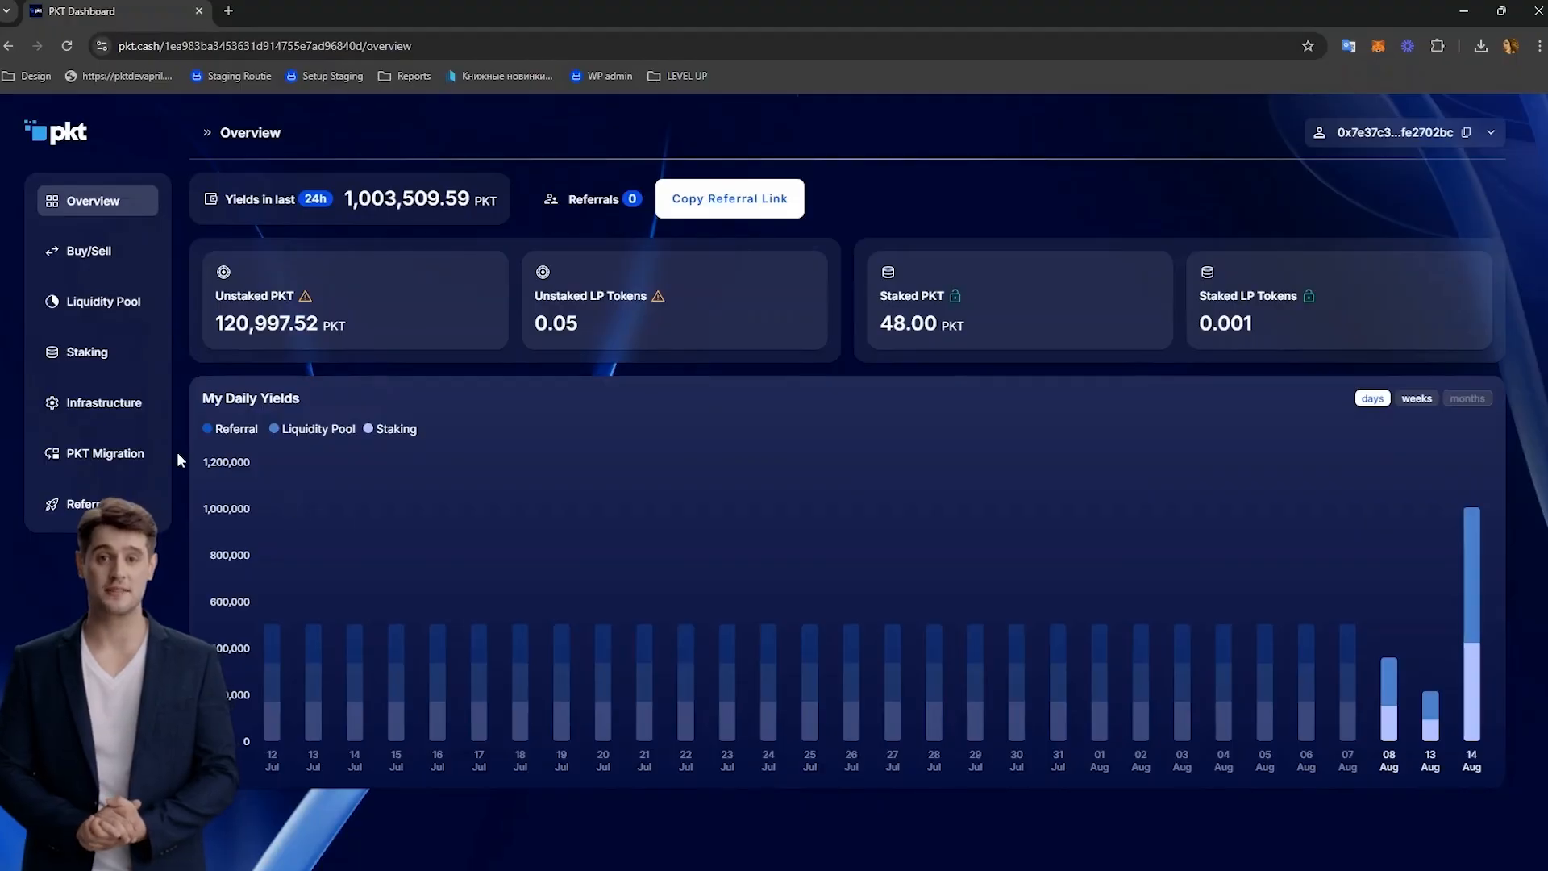
# Go to PKT Migration and paste the migration code, listing Phase 1's 333.33 PKT as claimable
pyautogui.click(96, 453)
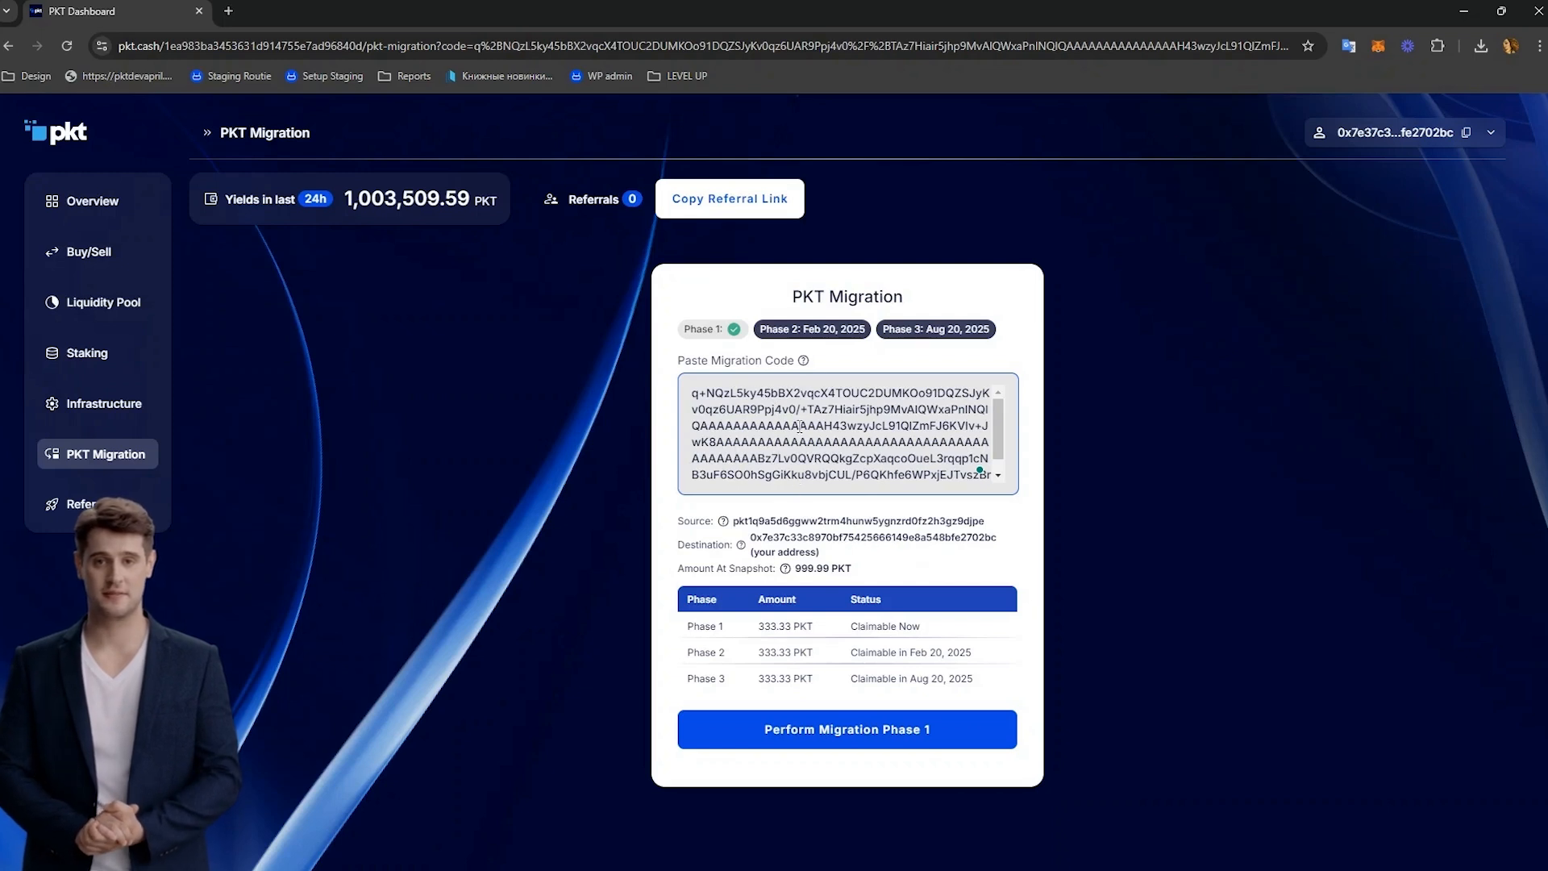
pyautogui.moveTo(694, 537)
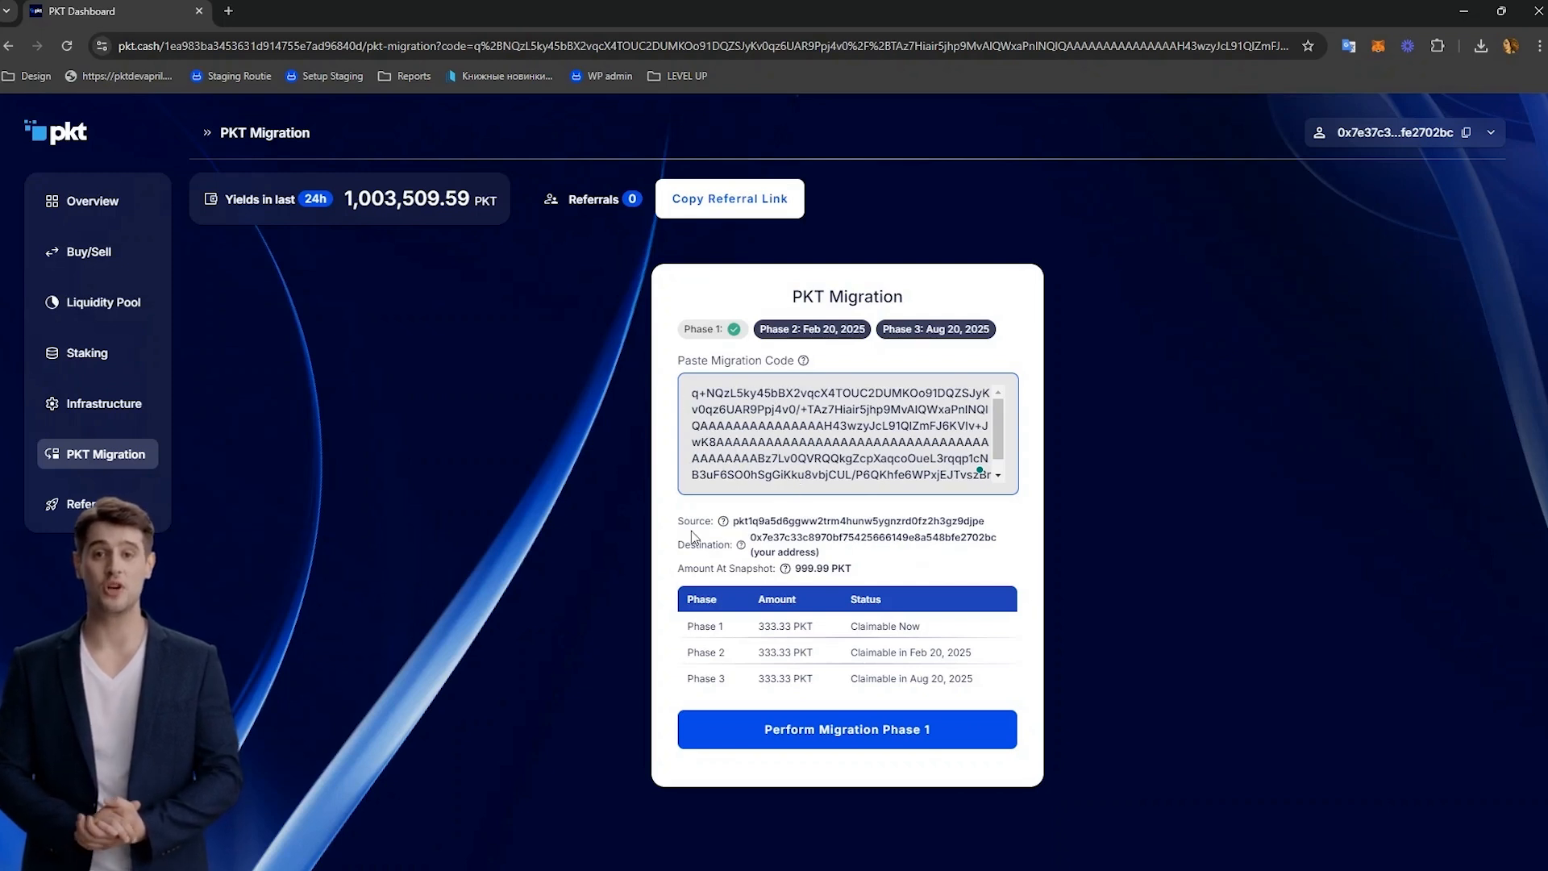
pyautogui.moveTo(800, 587)
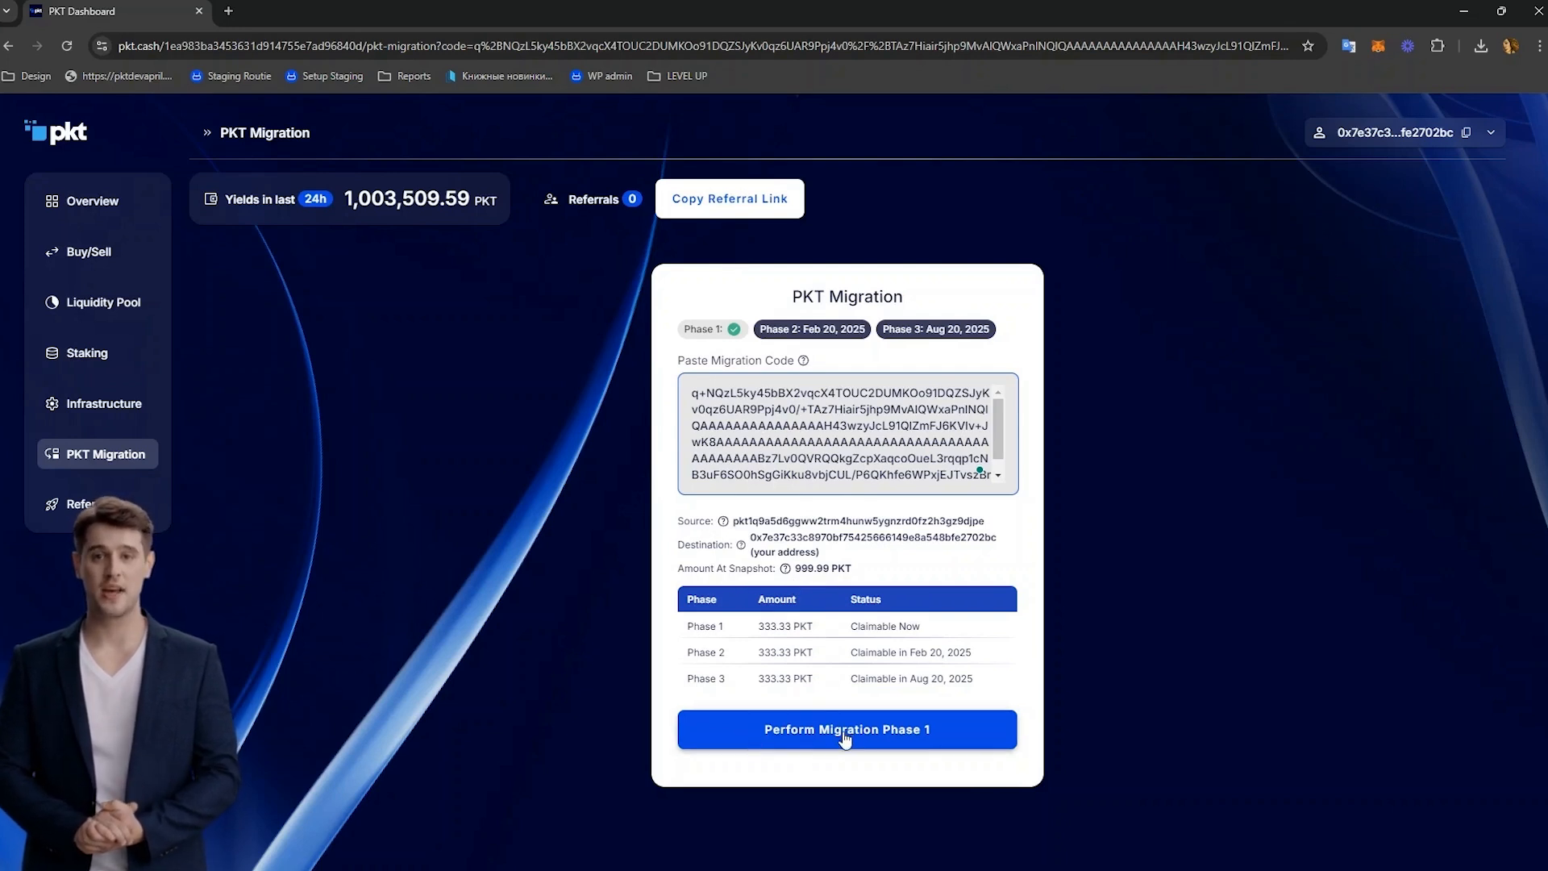
# Perform Migration Phase 1 and confirm the transaction in MetaMask so Phase 1 shows Claimed
pyautogui.click(847, 729)
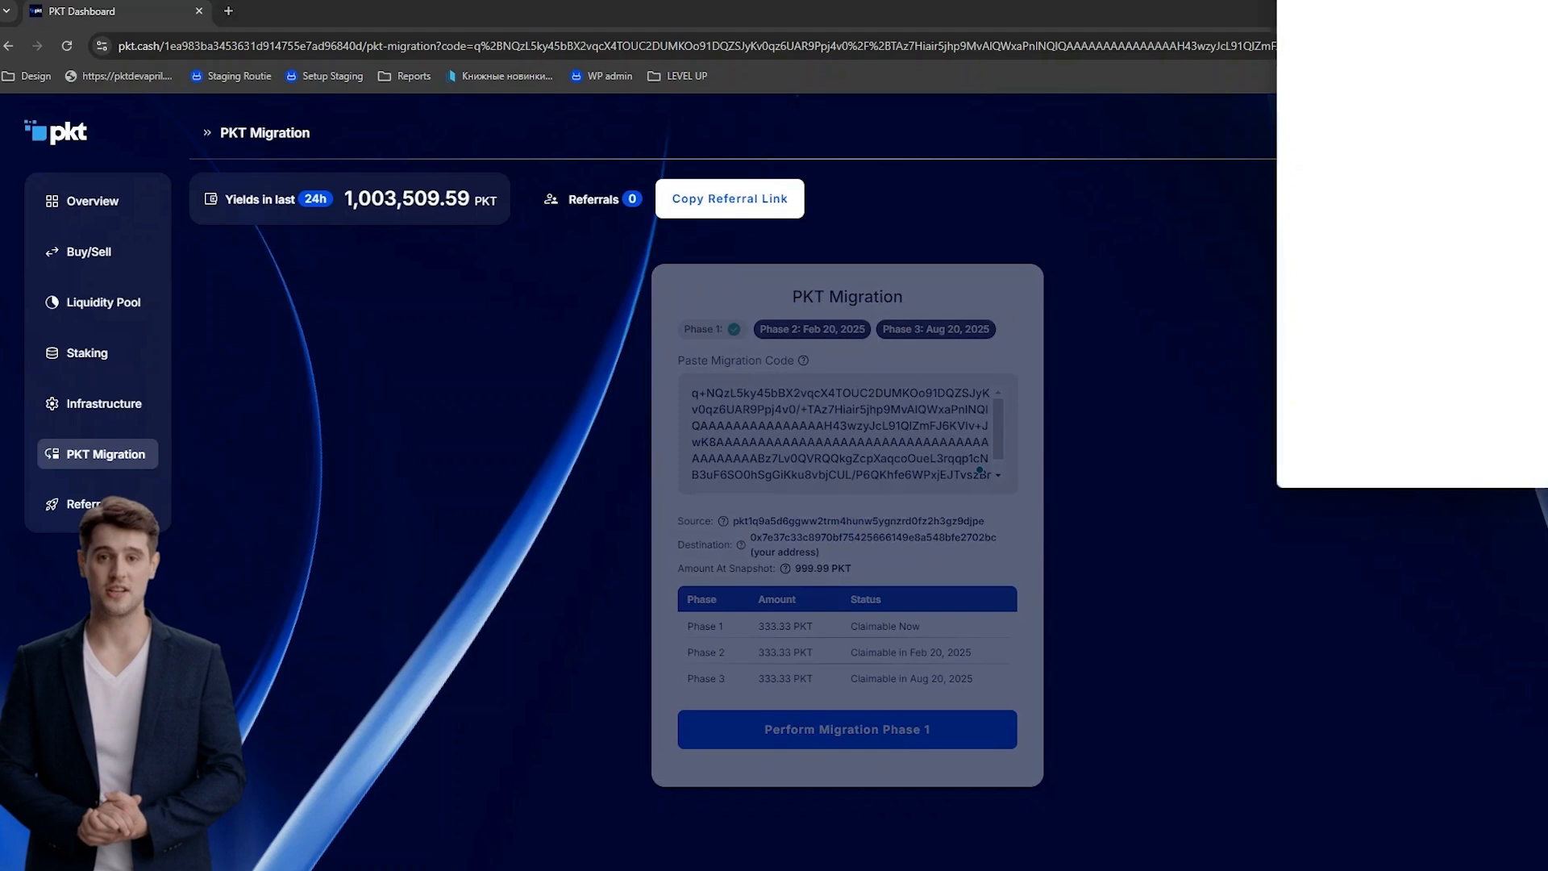
pyautogui.click(845, 729)
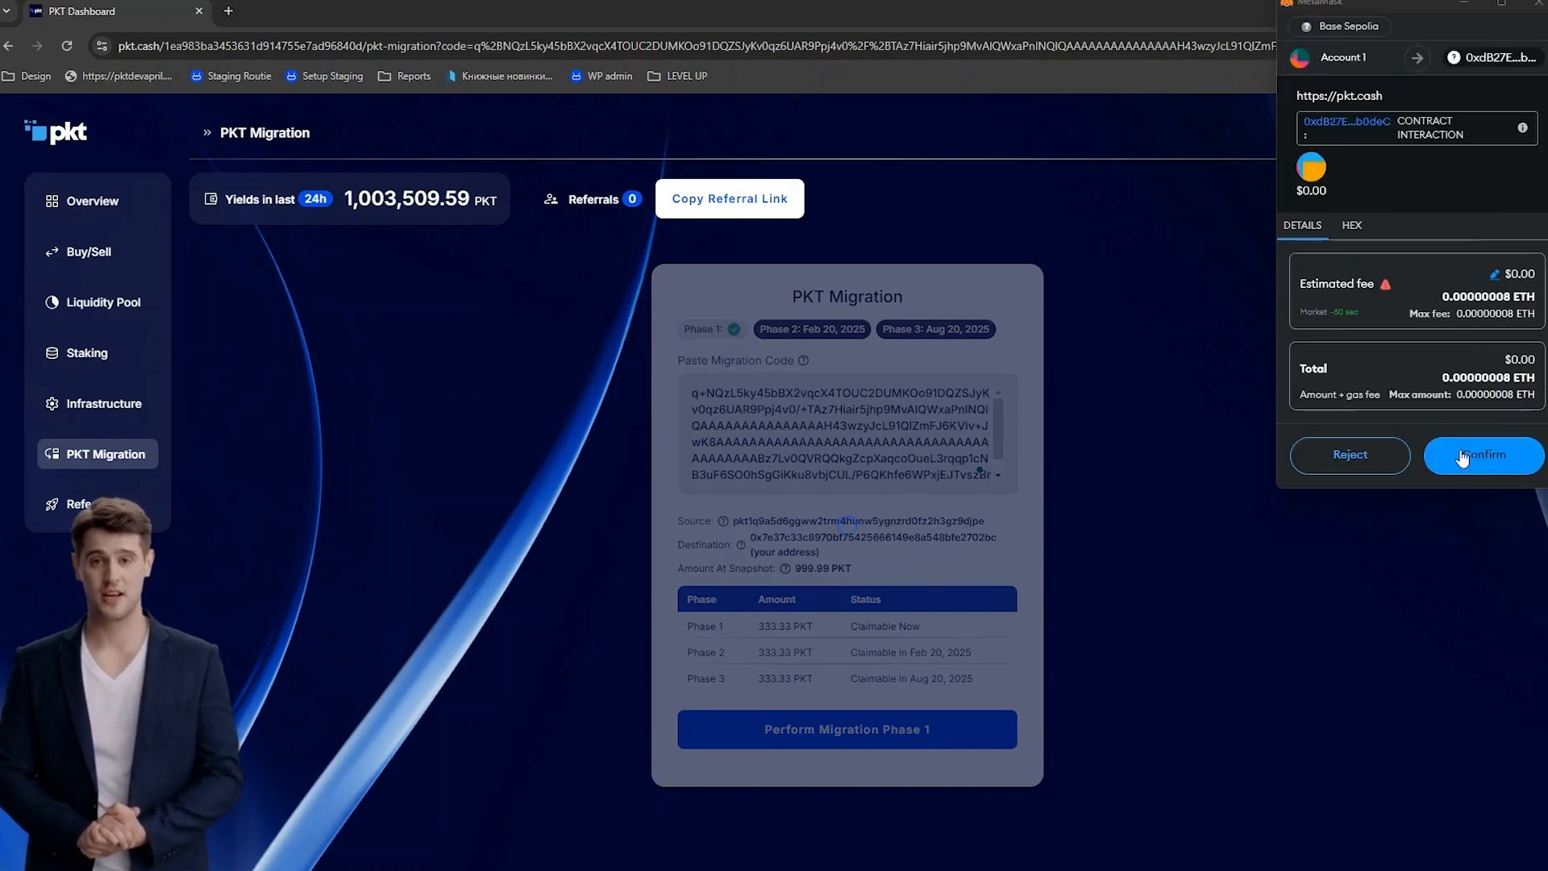
pyautogui.click(1484, 455)
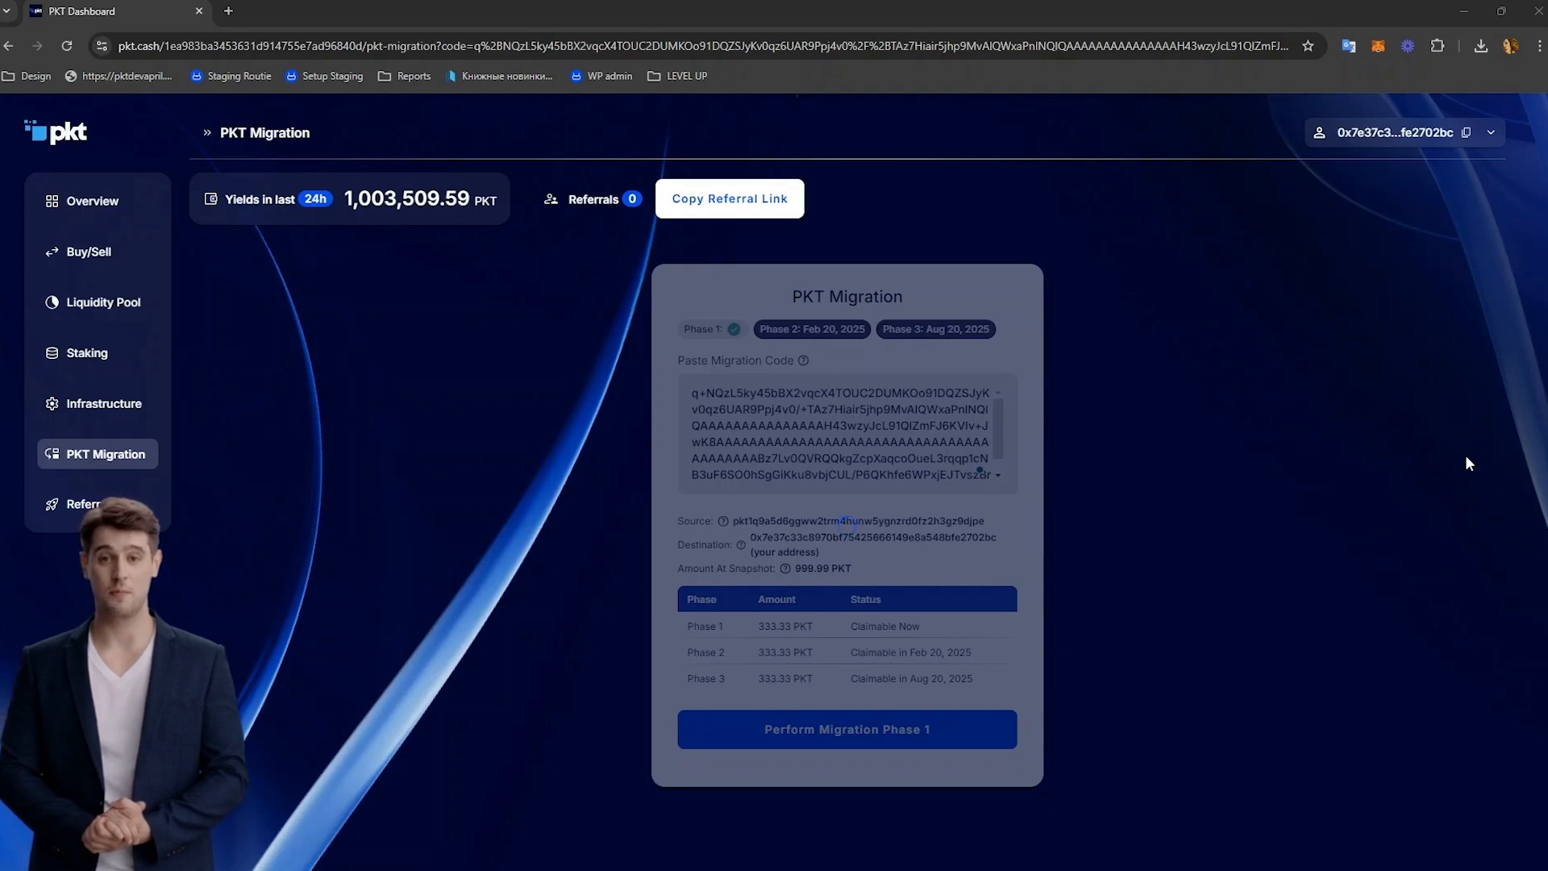
pyautogui.click(847, 729)
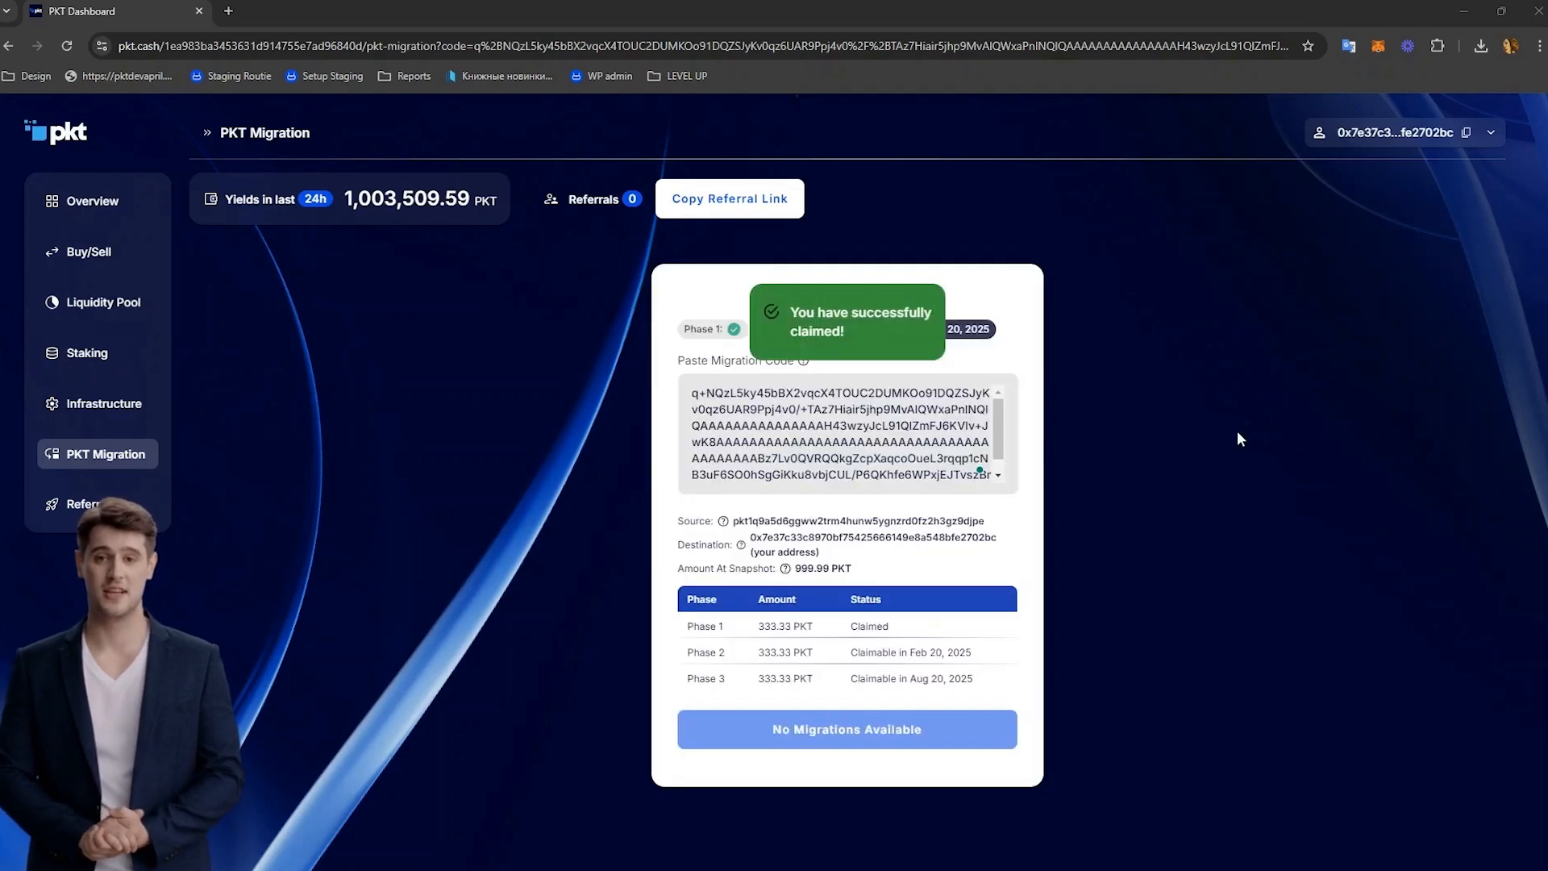